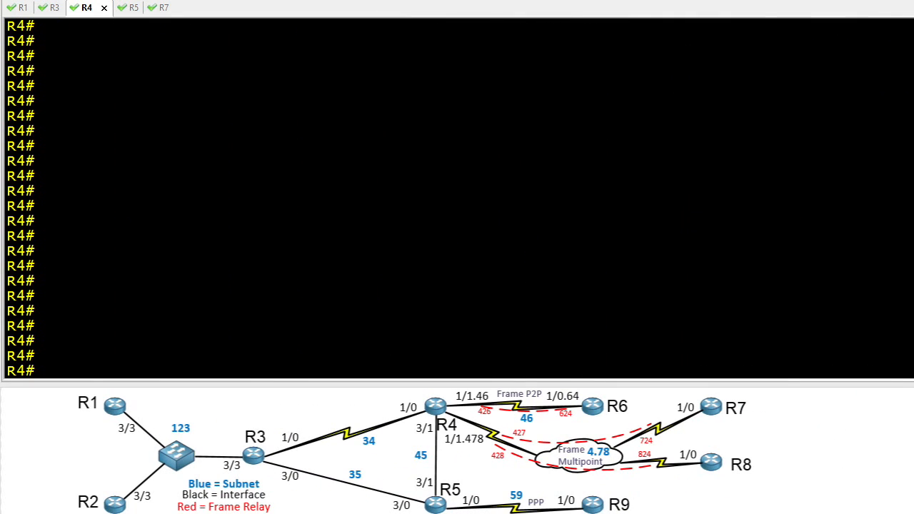
mouse_move(738, 400)
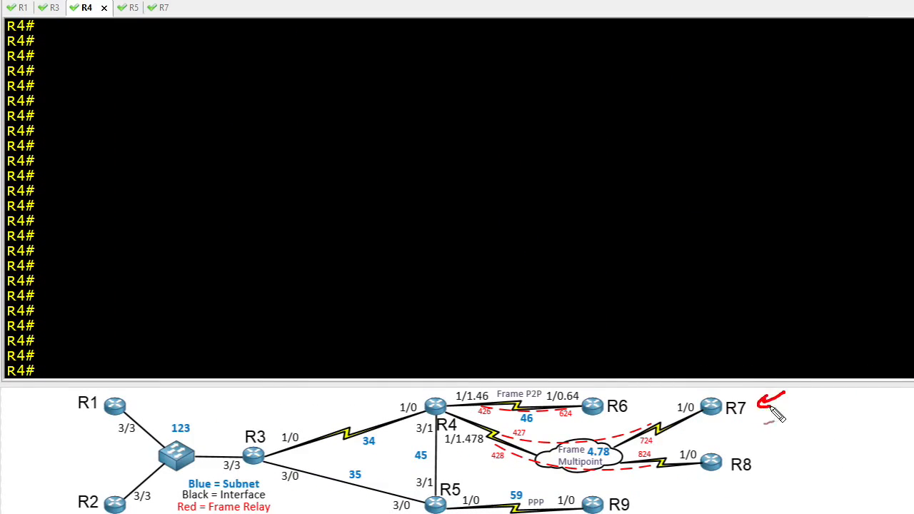
mouse_move(498, 451)
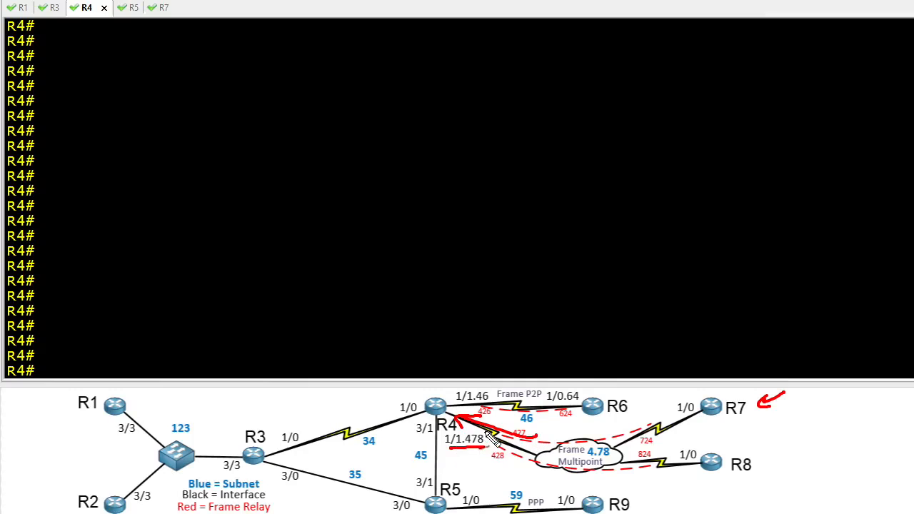
mouse_move(431, 407)
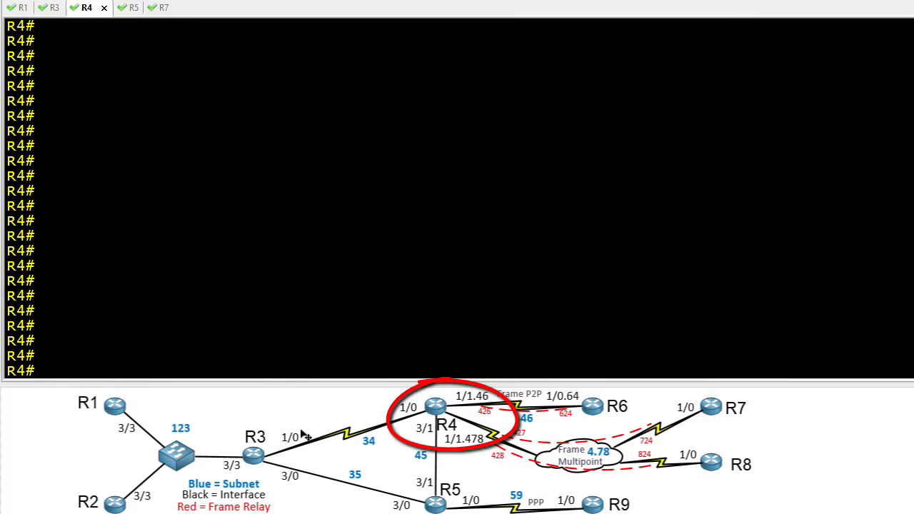
Enter config mode, review access lists, add access-list 100 permitting host 7.7.7.7 to any, start route-map PBR
text(conf)
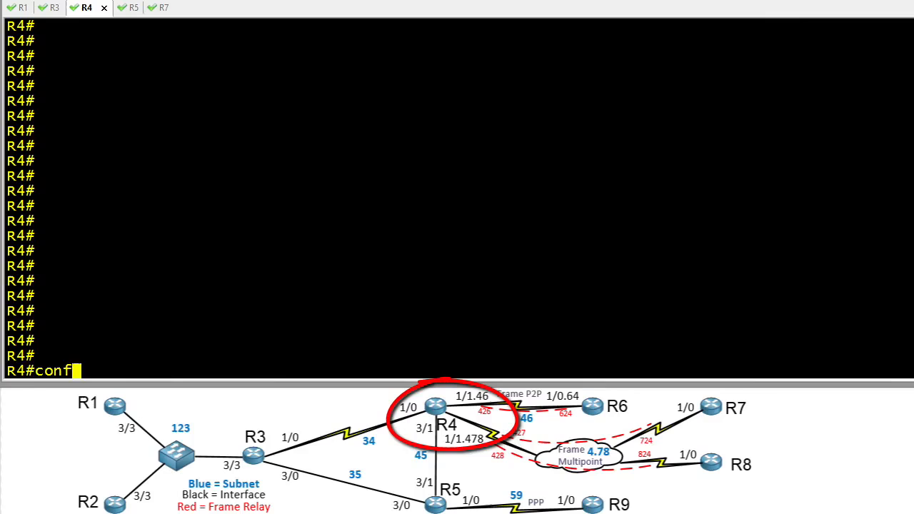
text(do show access-list)
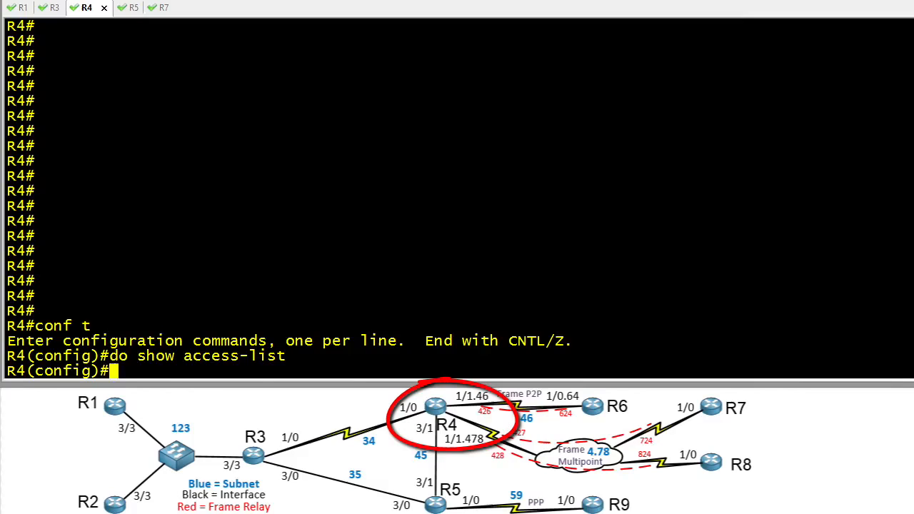
text(access-list 100 permit ip host 7.7.7.7 any)
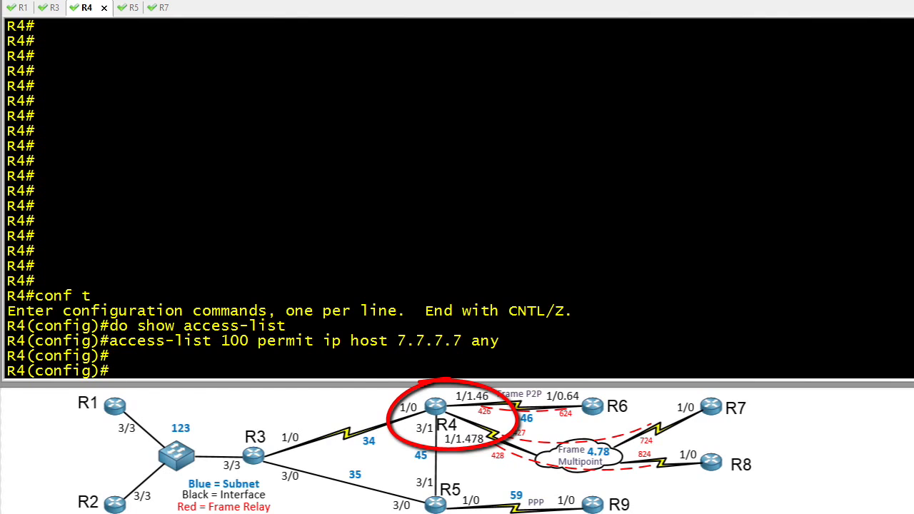
text(route-map PBR)
text(match IP address 100)
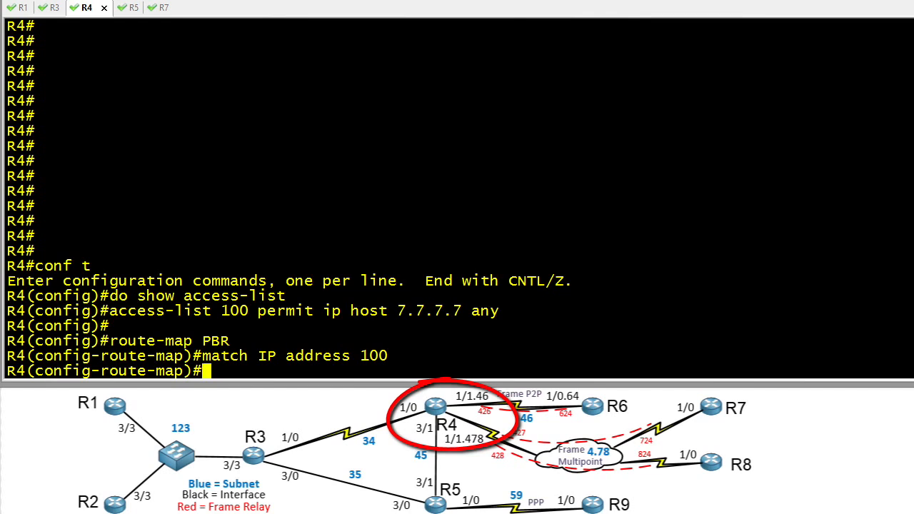
Set route-map PBR's IP next-hop to 10.34.0.3
text(set ip next)
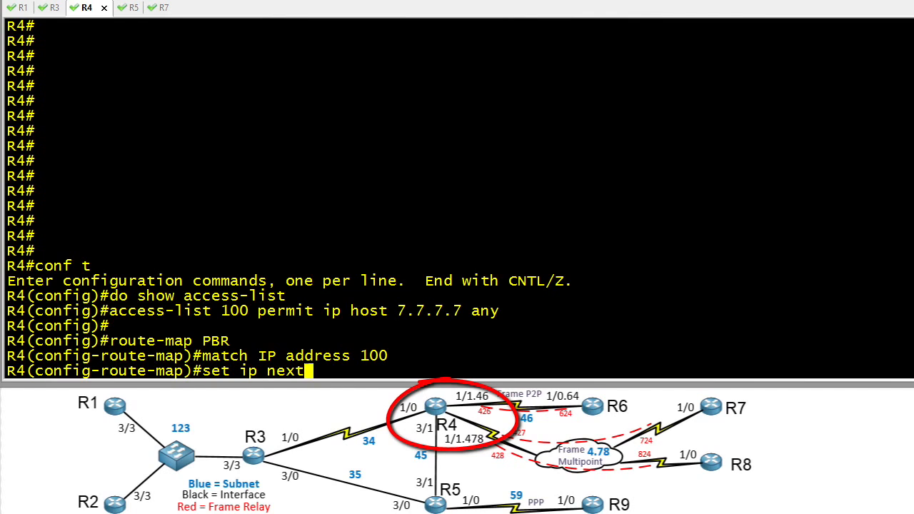
text(-hop 10.34.0.3)
text(exit)
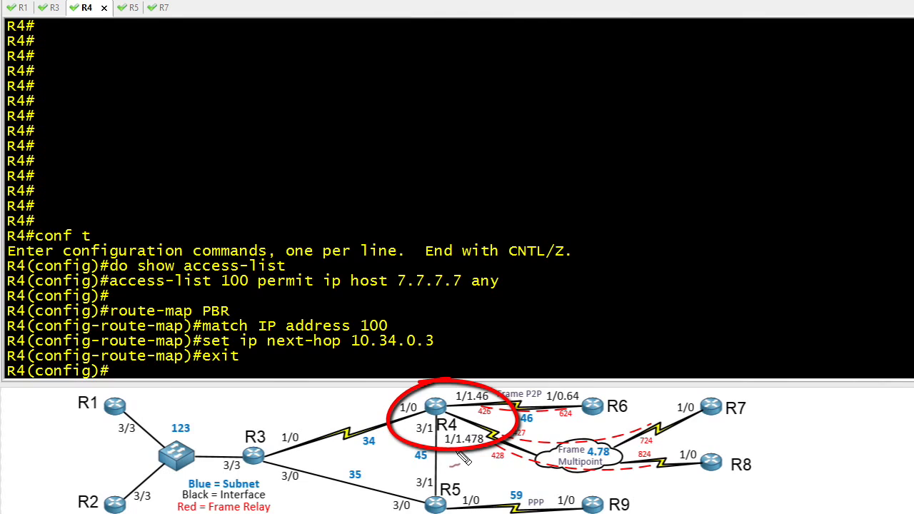
mouse_move(473, 460)
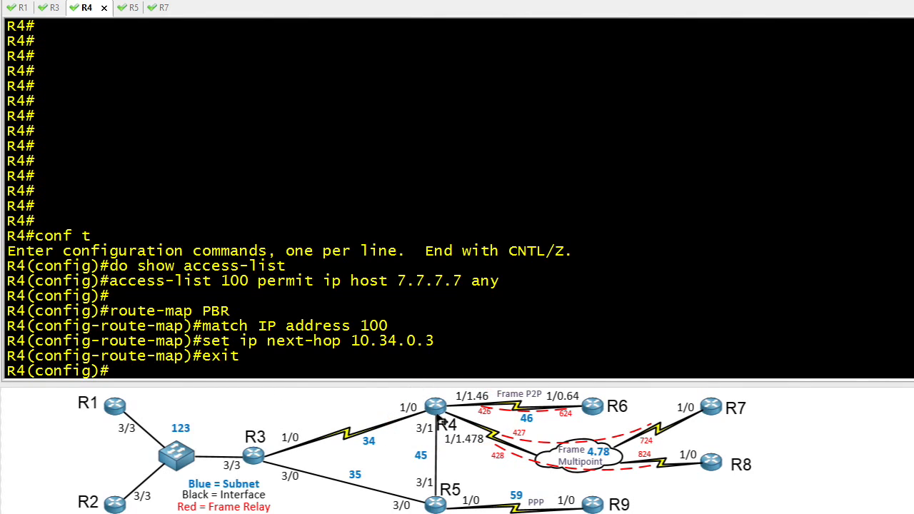
mouse_move(723, 423)
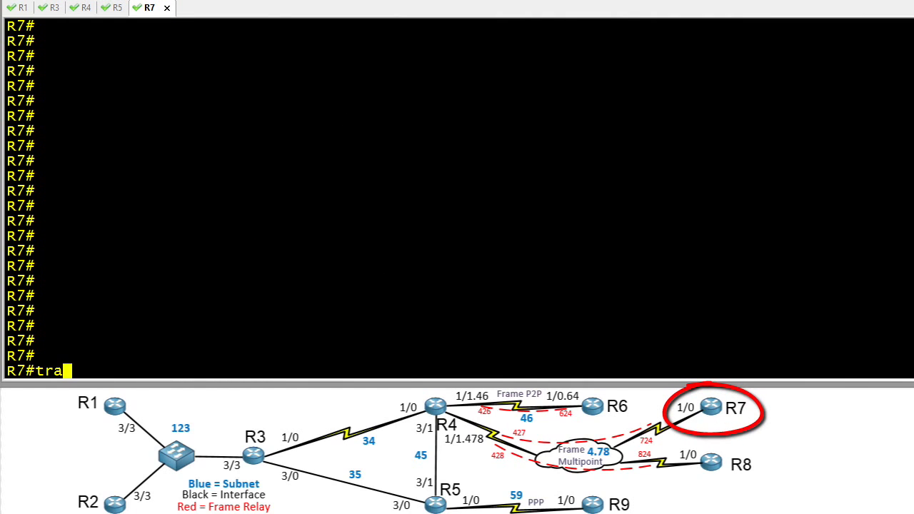
From R7 run traceroute 1.1.1.1, then traceroute 1.1.1.1 sourced from 7.7.7.7
text(ceroute 1.1.1.1)
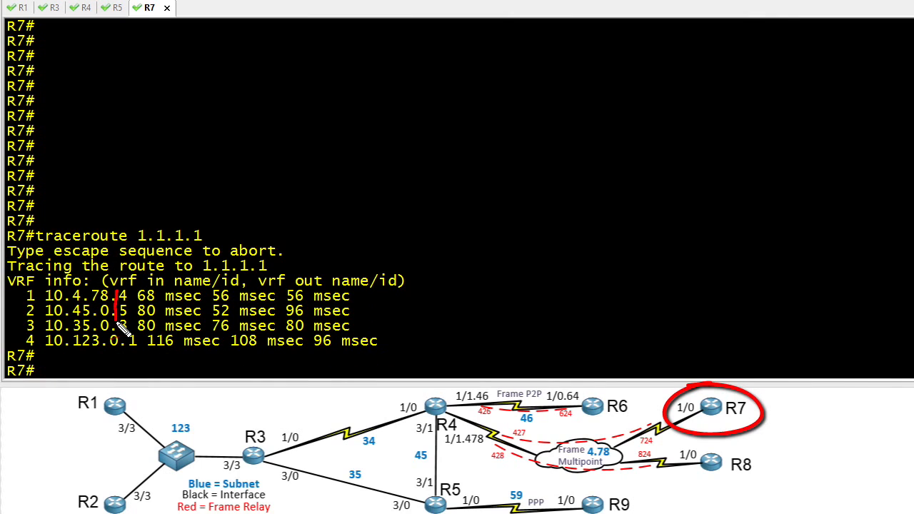
drag(125, 293, 128, 350)
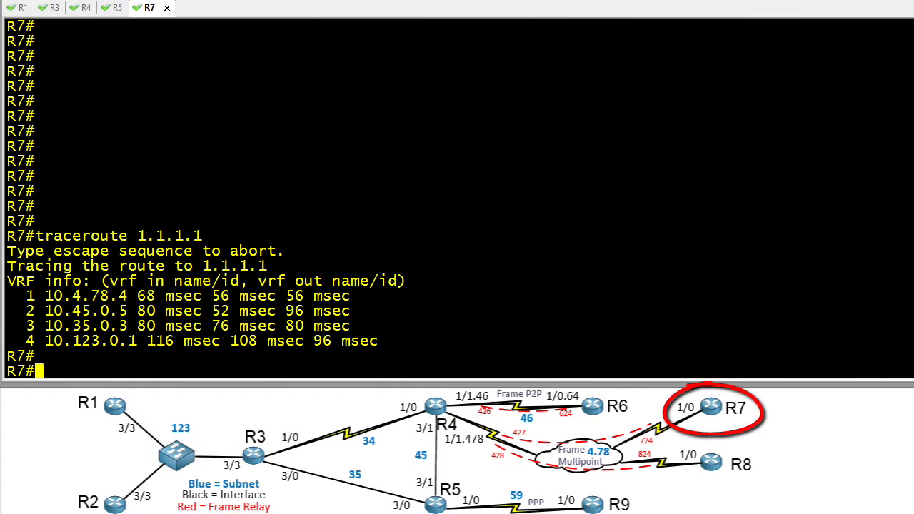
text(traceroute 1.1.1.1)
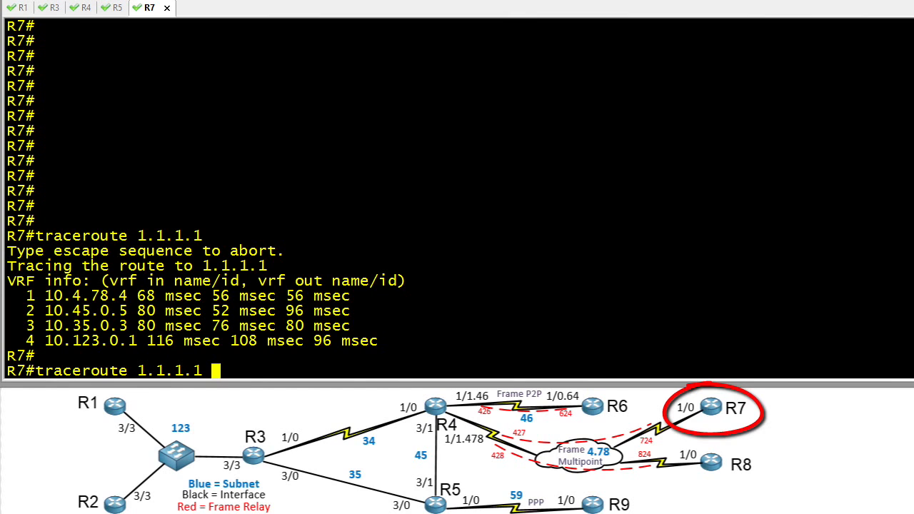
text(source 7.7.7.7)
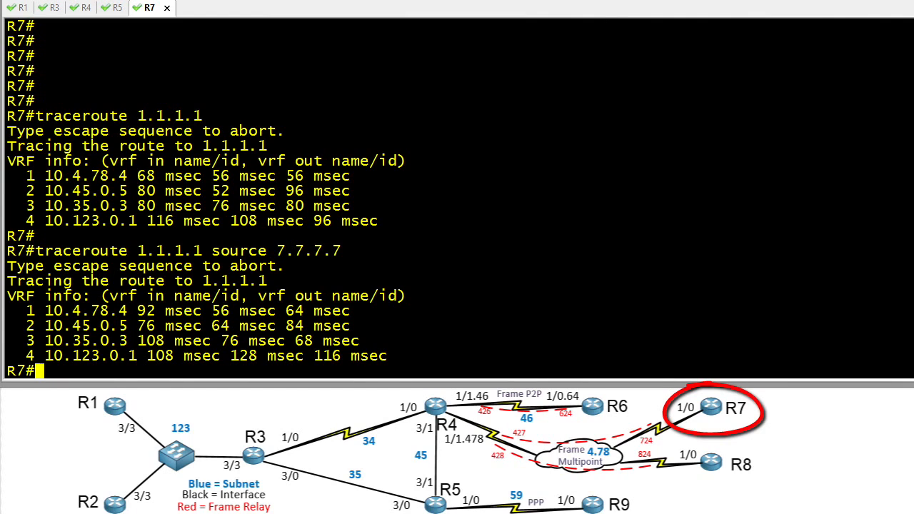
key(Enter)
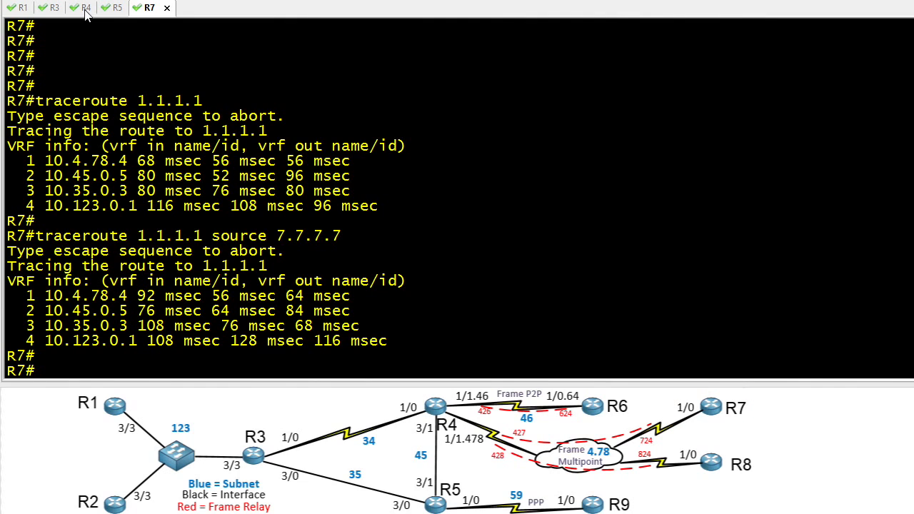
On R4 show the configured access lists and route-maps with do show commands
click(80, 8)
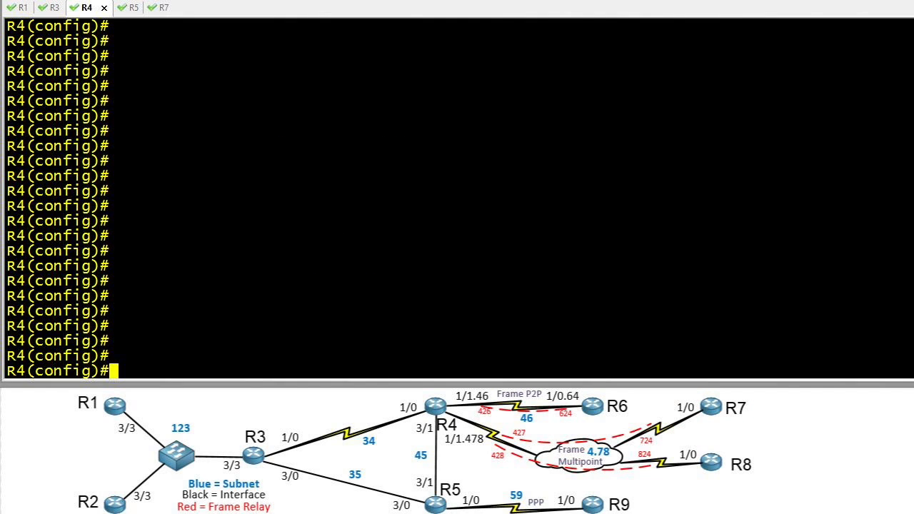
text(do)
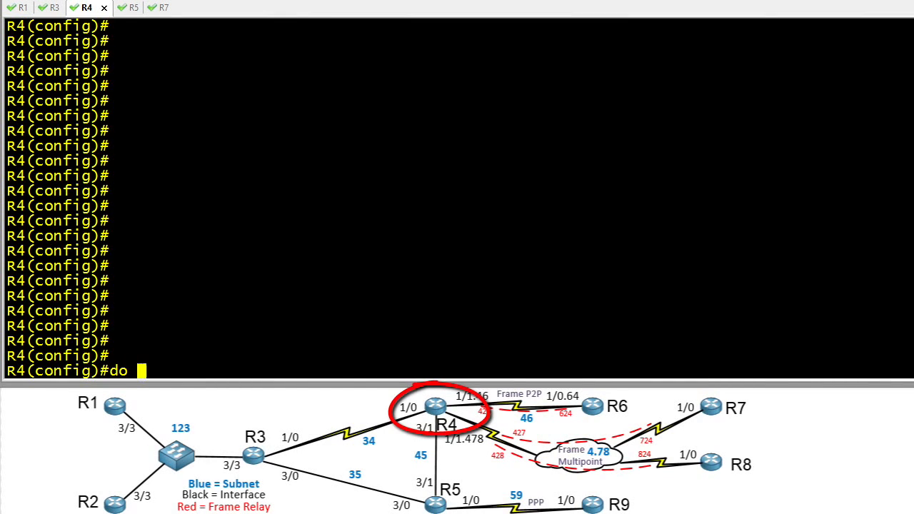
text(show access-list)
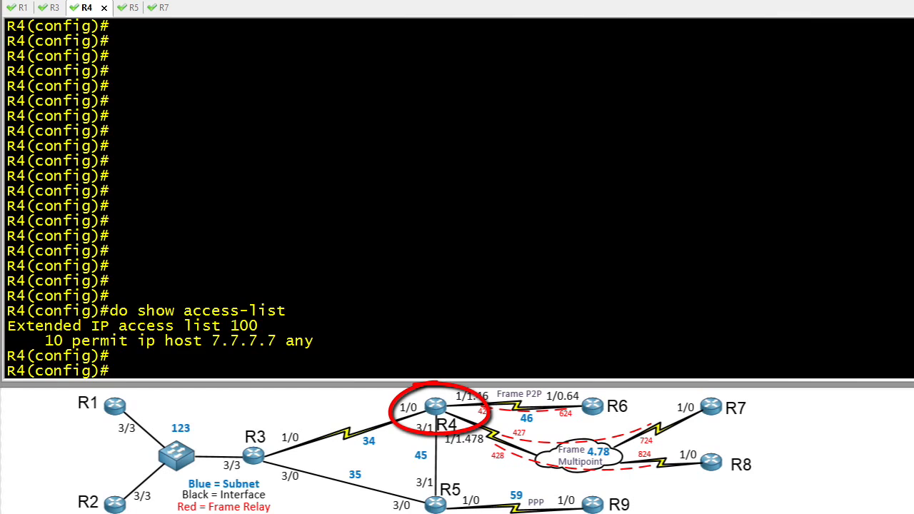
text(do show route-map)
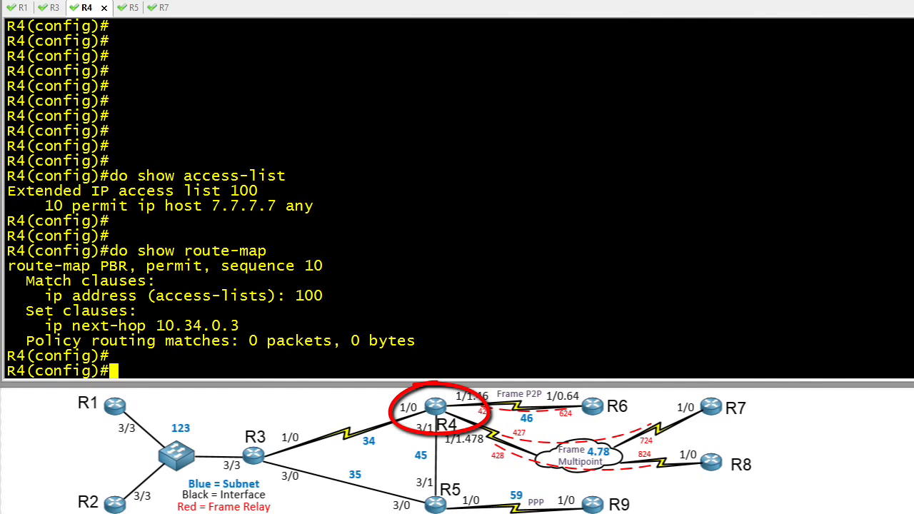
Apply ip policy route-map PBR on interface Serial1/1.478
text(int ser 1/1.478)
text(ip policy)
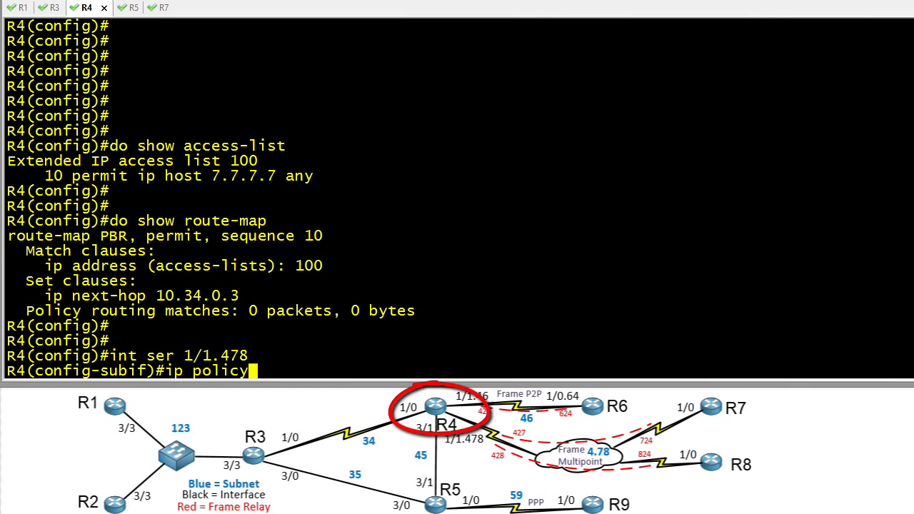
text(route-map P)
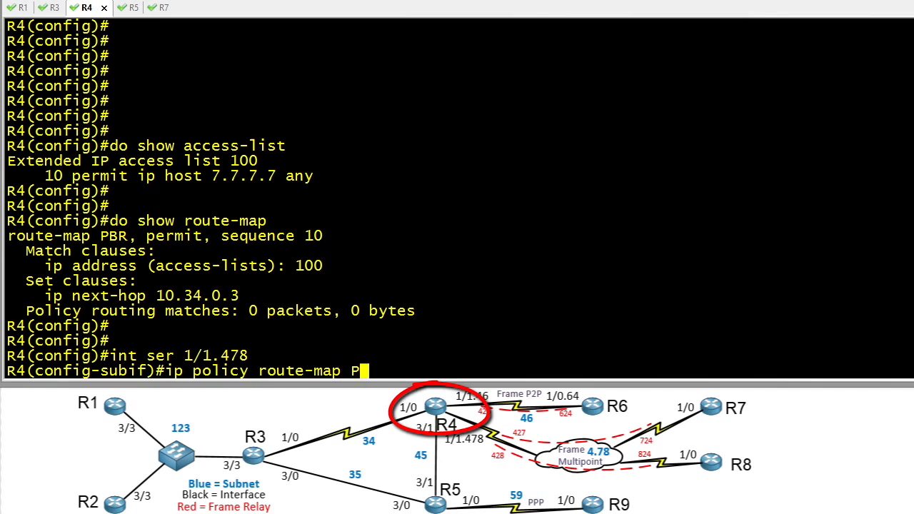
text(BR)
text(show ip policy)
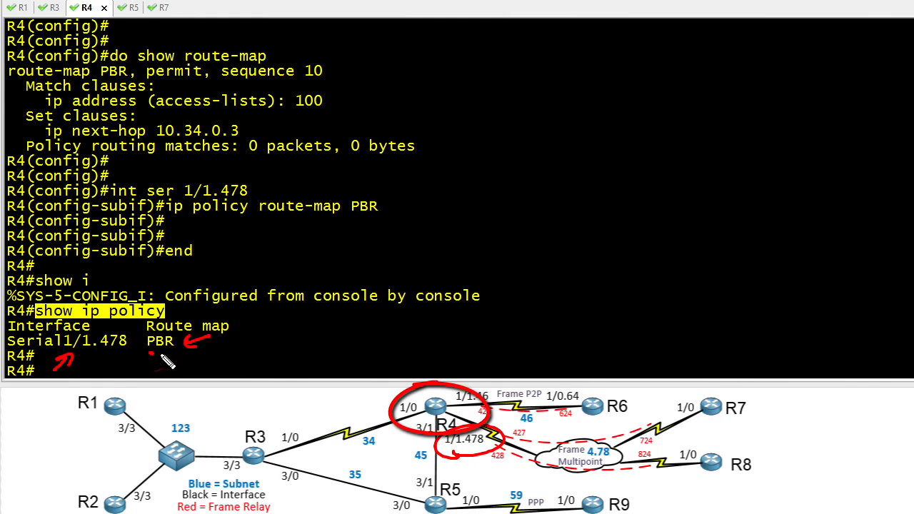
mouse_move(428, 454)
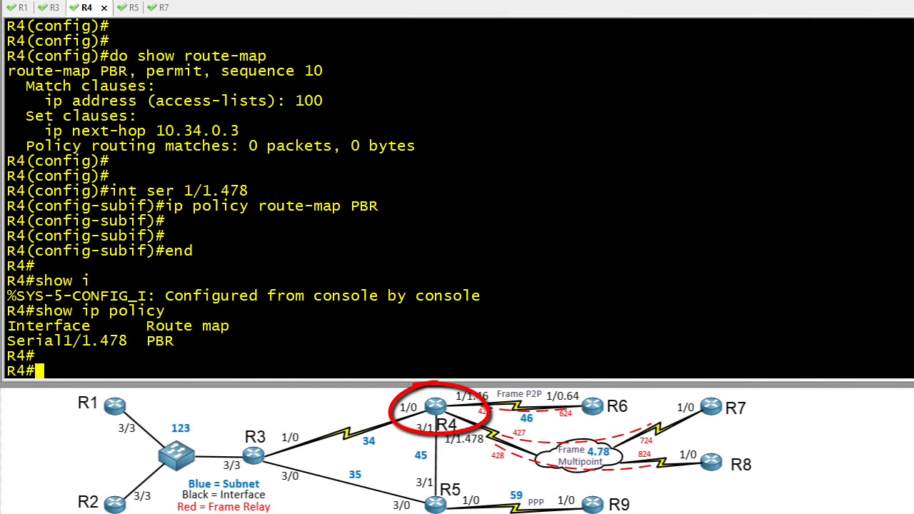
Turn on debug ip policy on R4 after confirming the policy on Serial1/1.478
key(Enter)
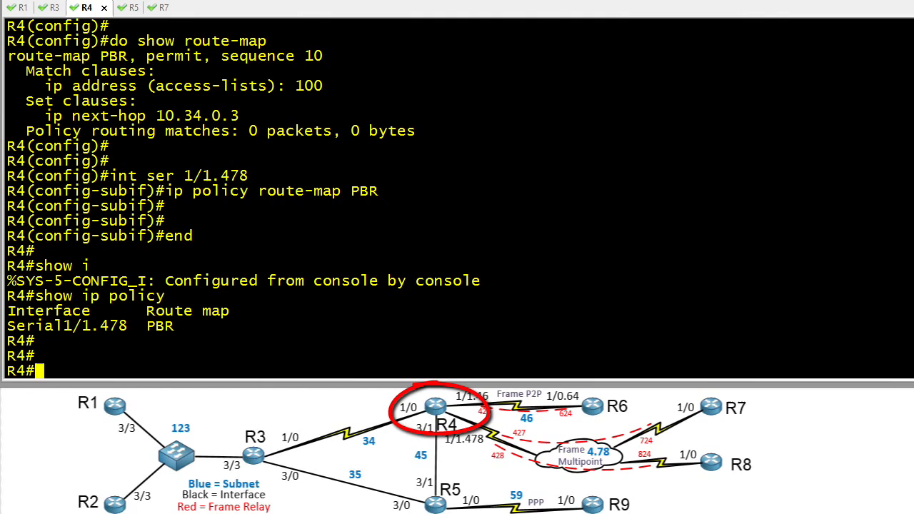
text(debug ip policy)
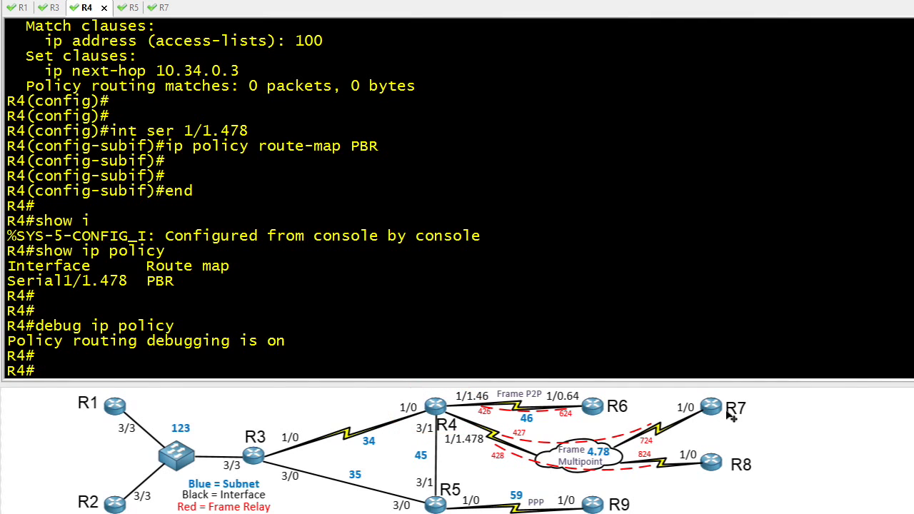
From R7 run traceroute 1.1.1.1 to generate R4's policy debug output
click(149, 9)
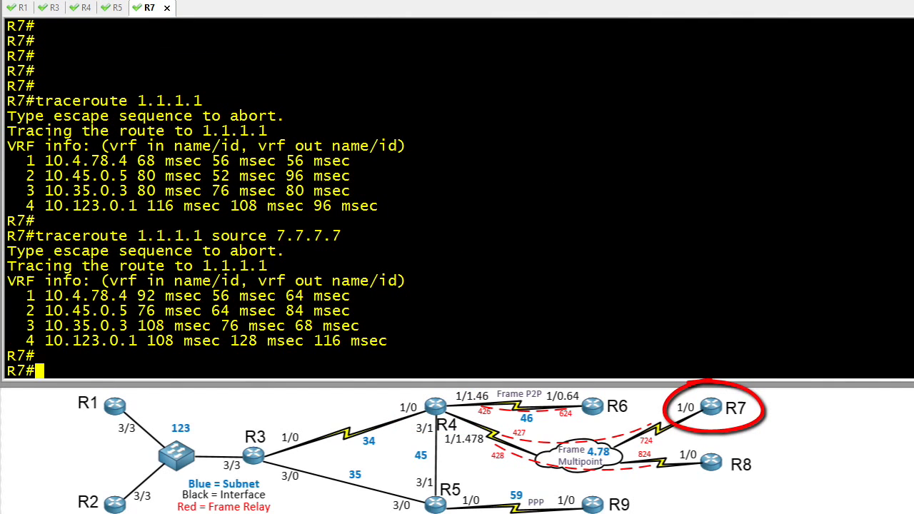
text(tracerou)
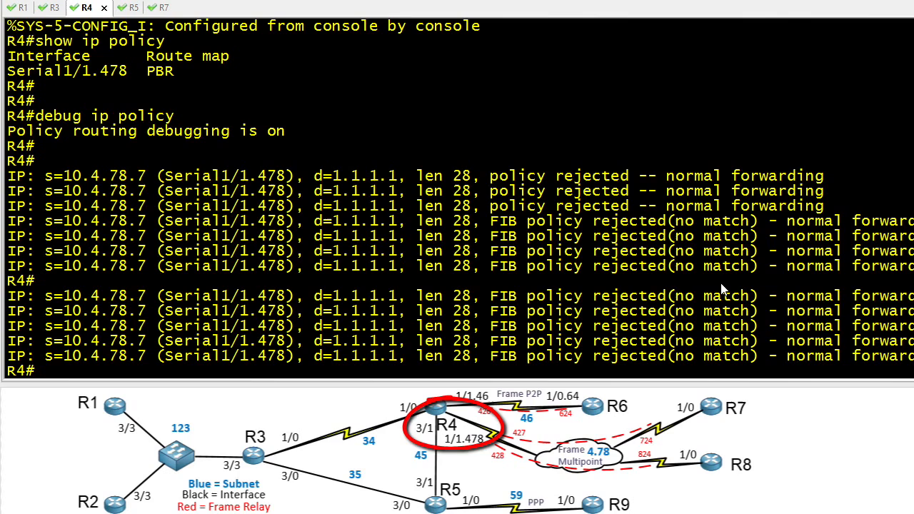
mouse_move(637, 291)
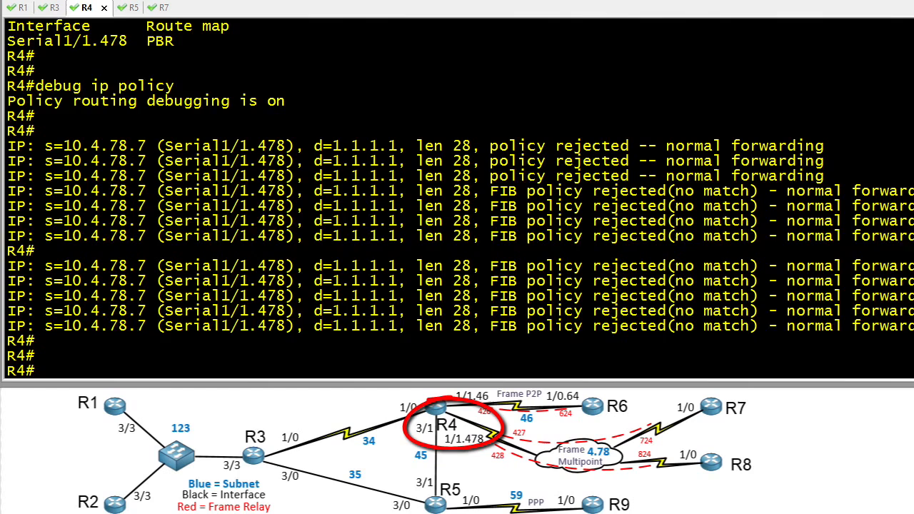
Return to R7 and begin another traceroute command
click(152, 9)
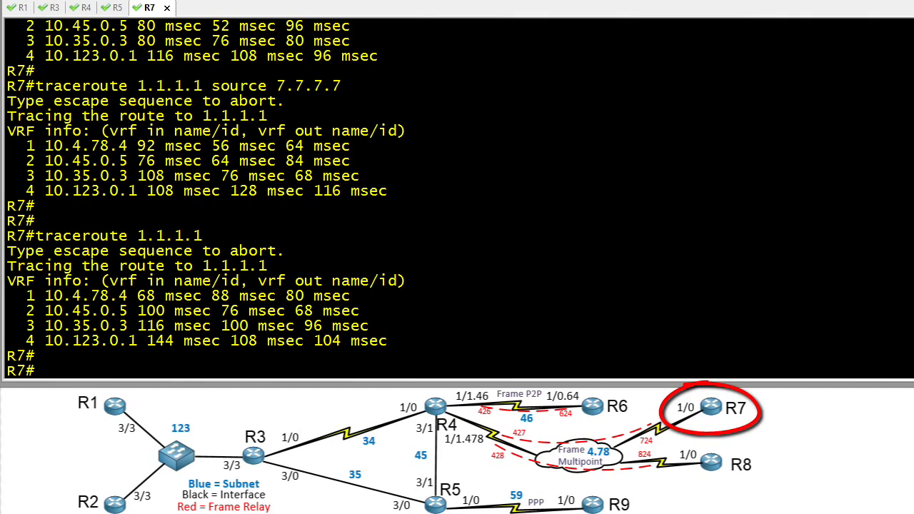
text(tracerout)
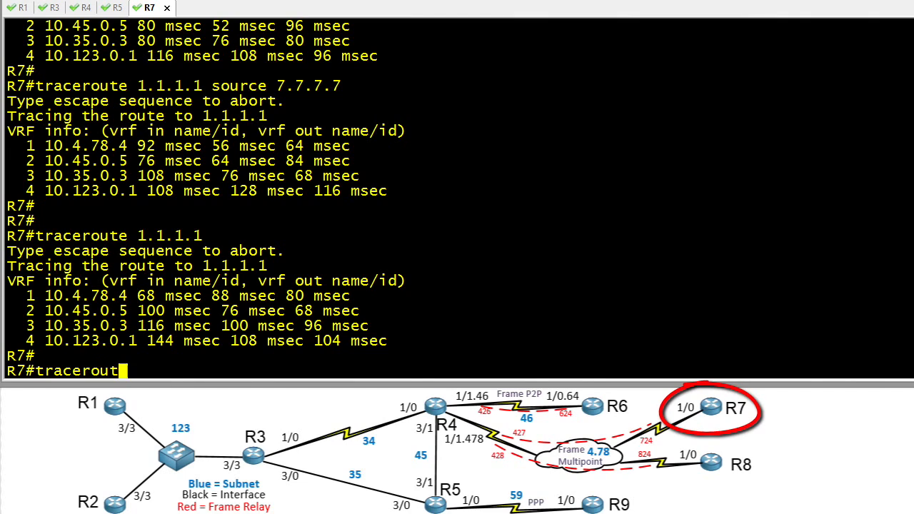